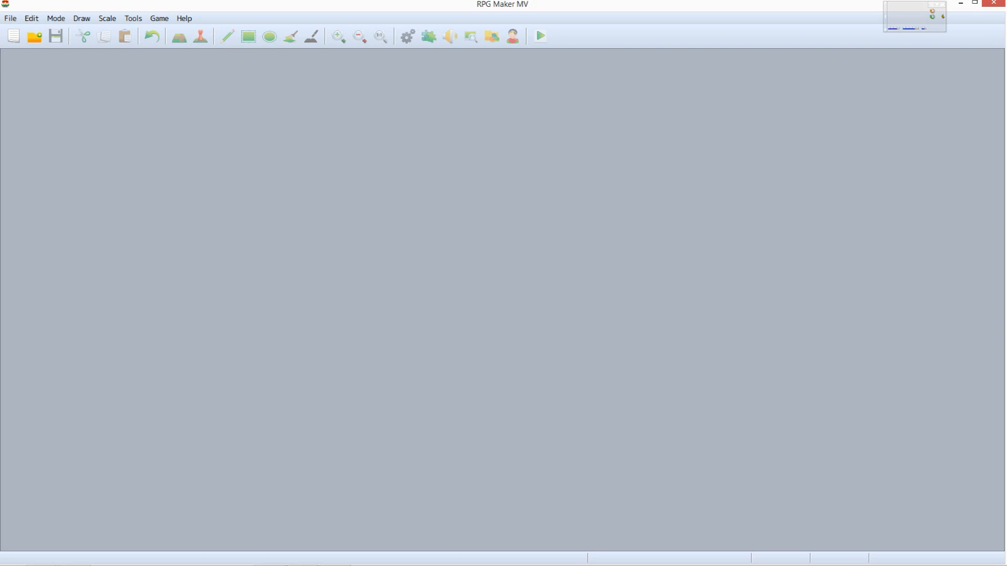
Create project 'Tutorial 2' with game title 'Digging Up Secrets' from File > New Project
left_click(10, 18)
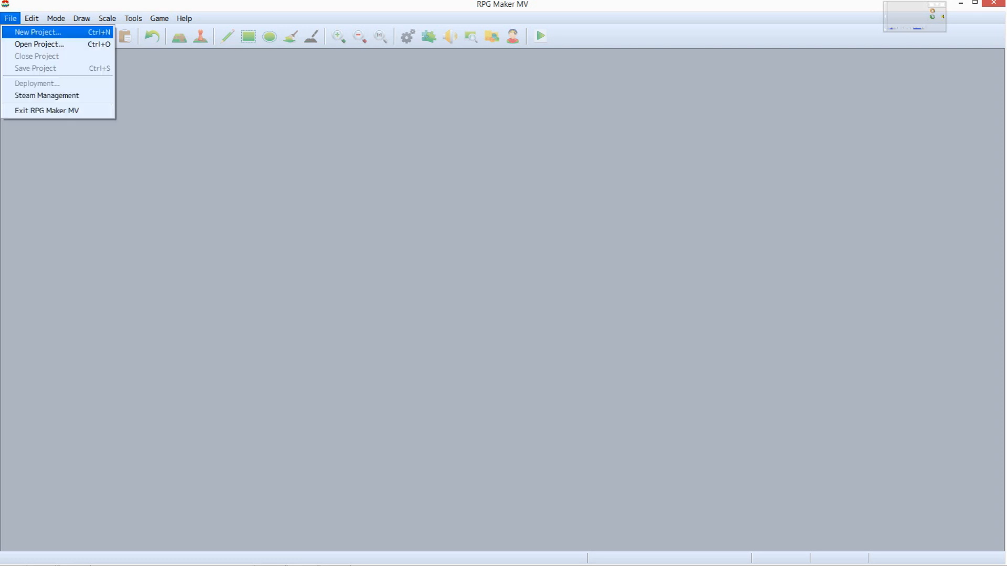
left_click(38, 32)
type("Digging Up Secrets")
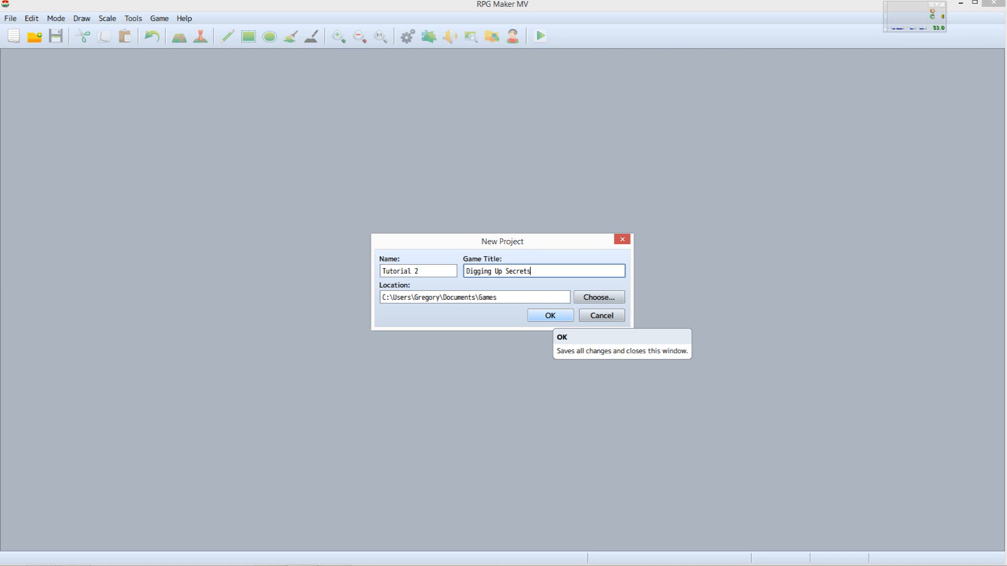
left_click(548, 316)
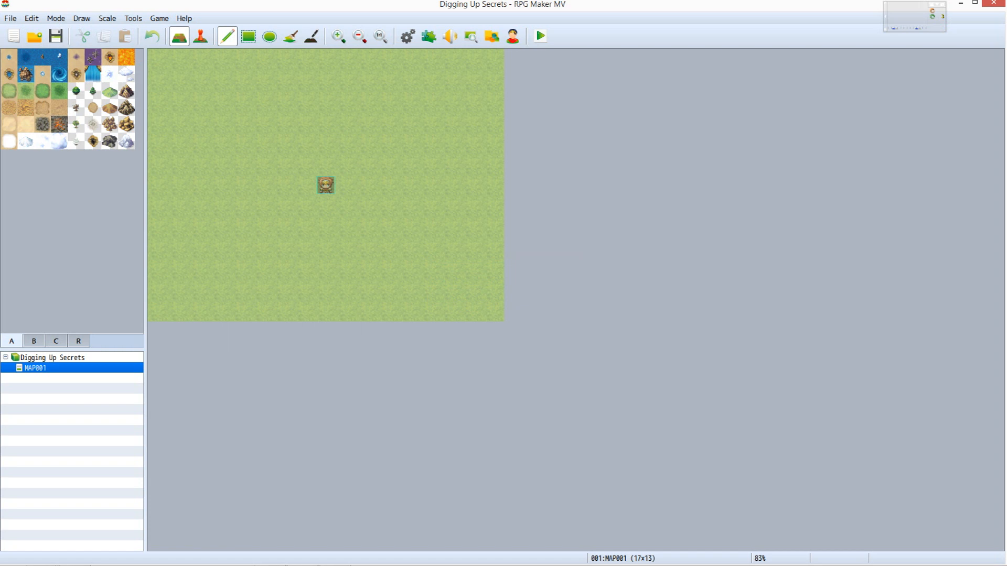
Change MAP001's properties to the 0002 Outside tileset at 17 by 13 tiles
right_click(36, 367)
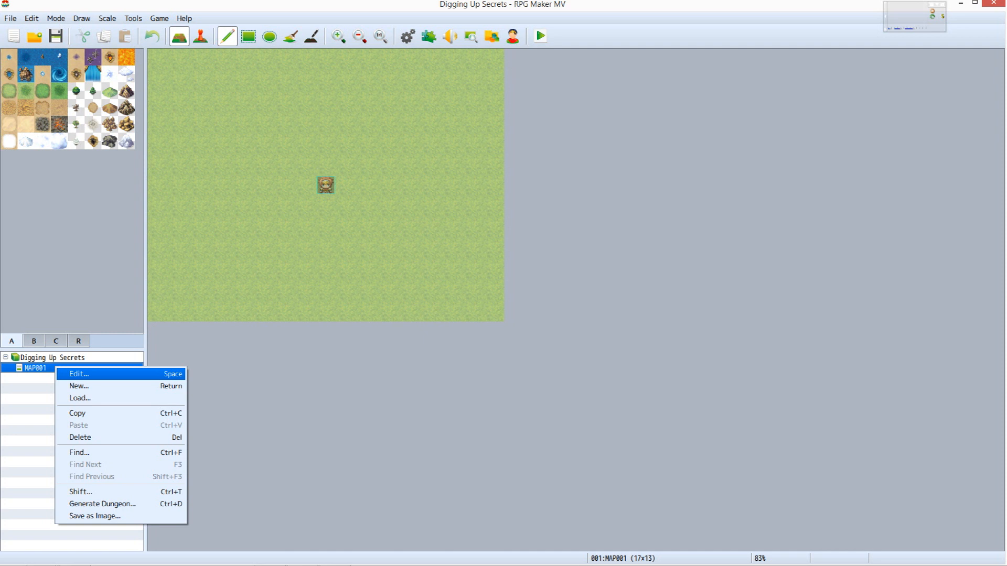
left_click(79, 373)
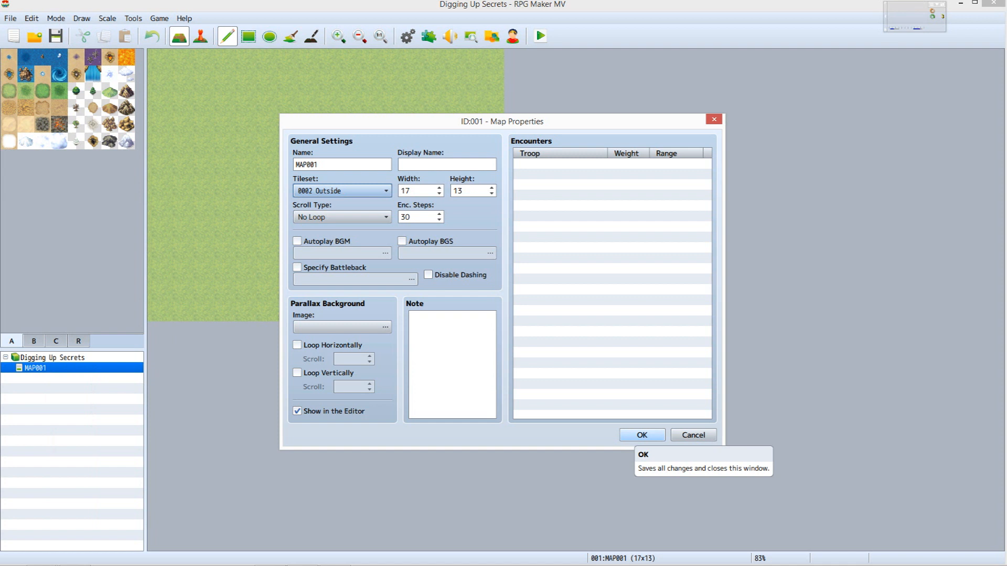
left_click(639, 434)
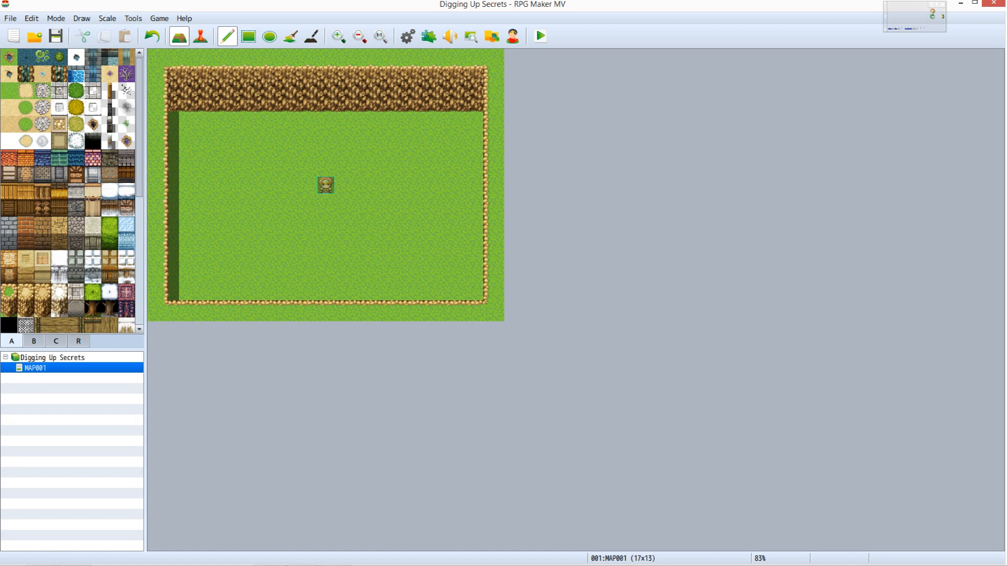
mouse_move(407, 36)
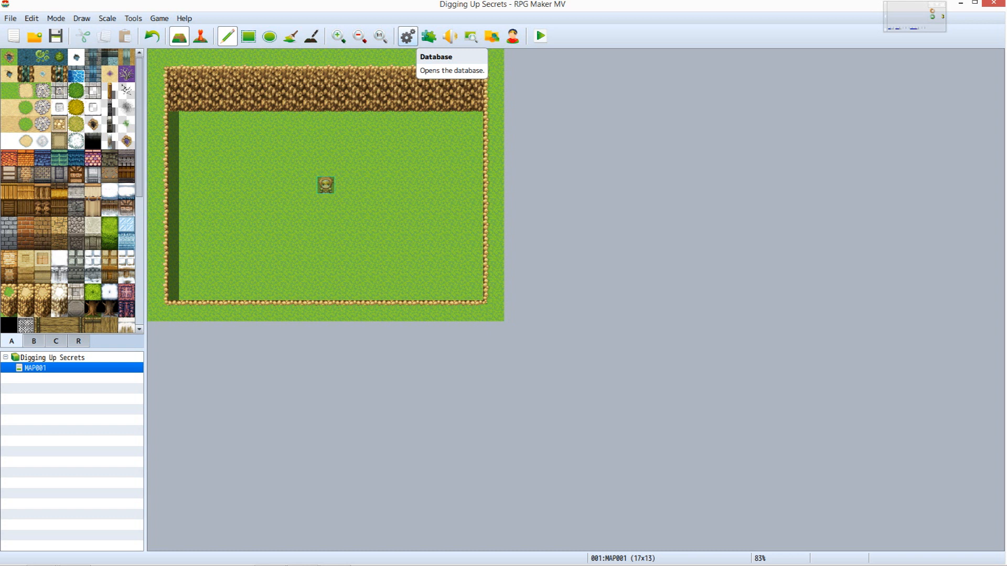
Raise the item maximum to 5 and name item 0005 Shovel with a shovel icon
left_click(407, 36)
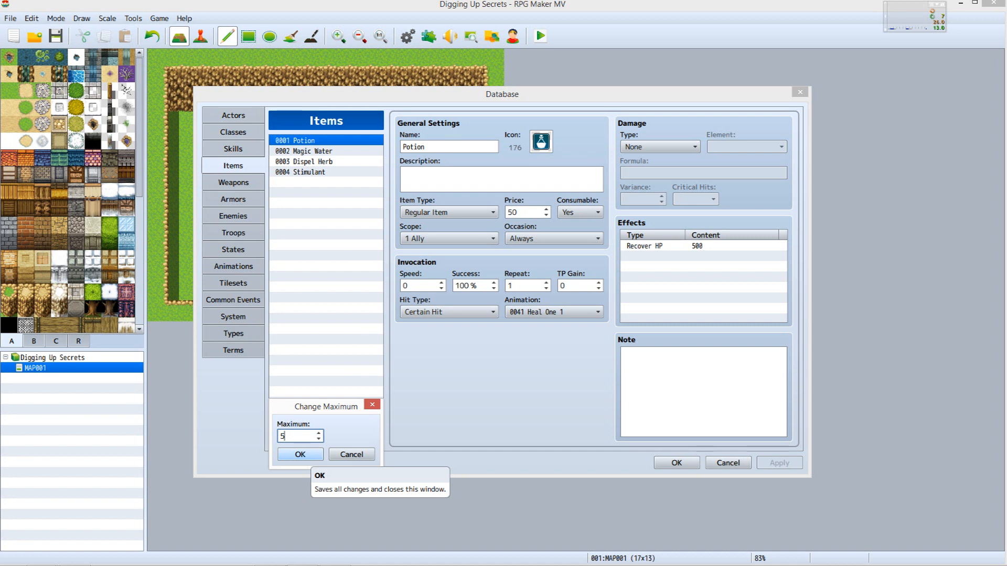
left_click(299, 455)
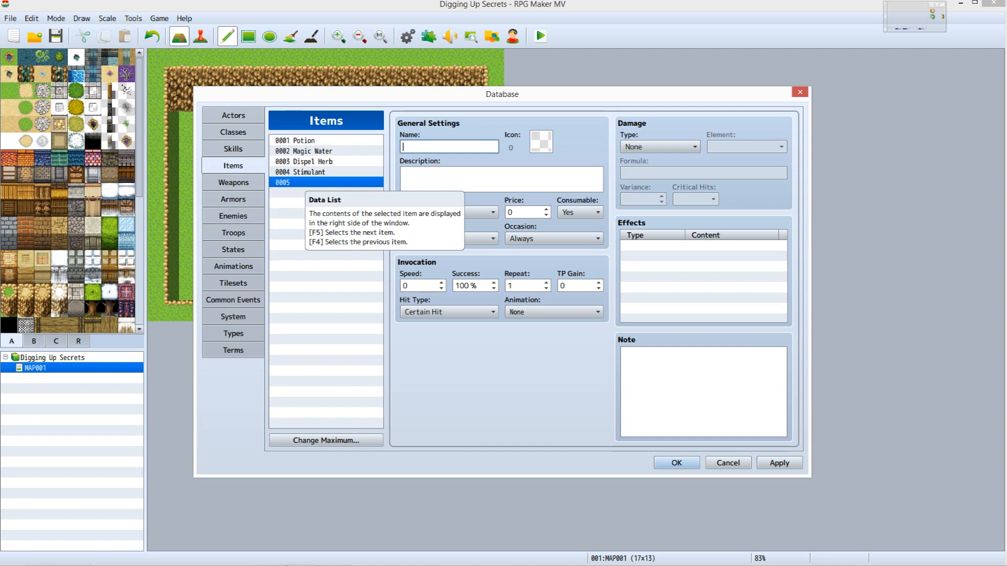
type("Shovel")
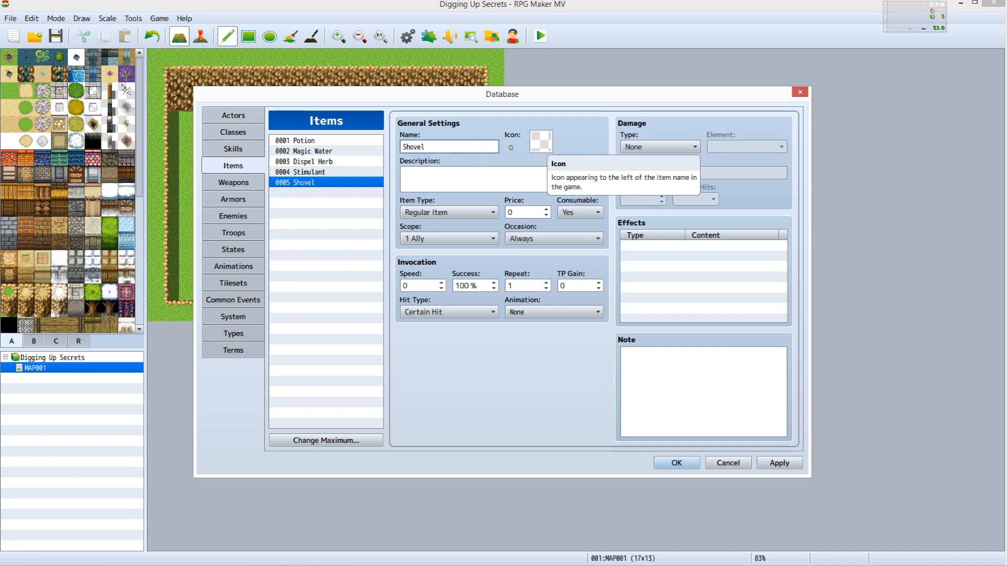
left_click(540, 141)
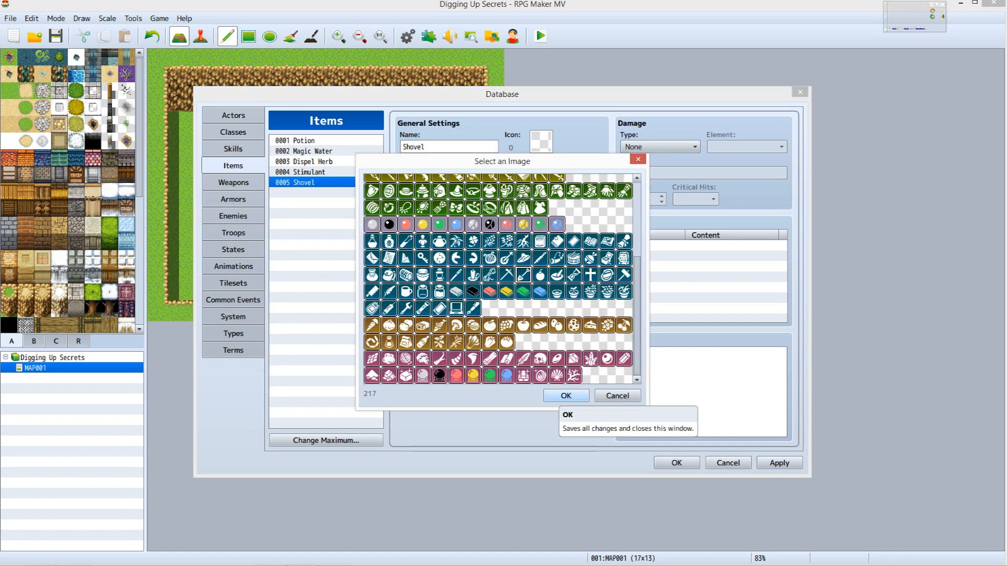
left_click(565, 396)
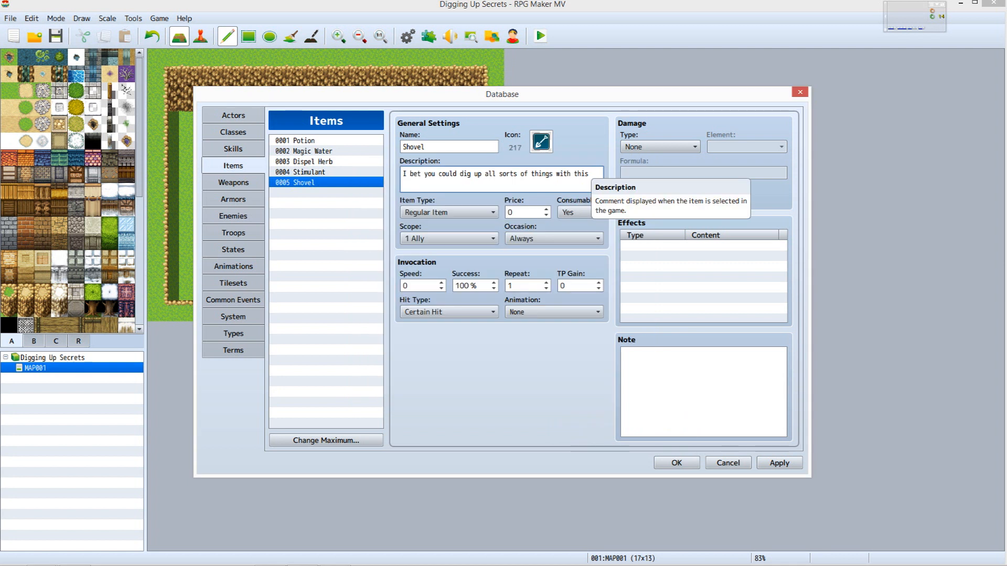
Make the Shovel a Key Item that is not consumable, with scope None
left_click(449, 212)
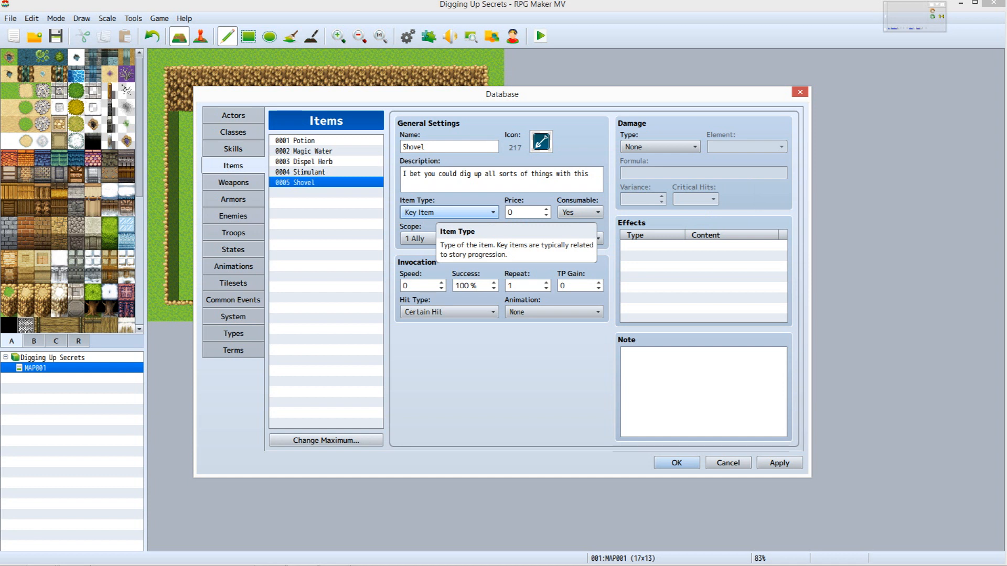
left_click(578, 212)
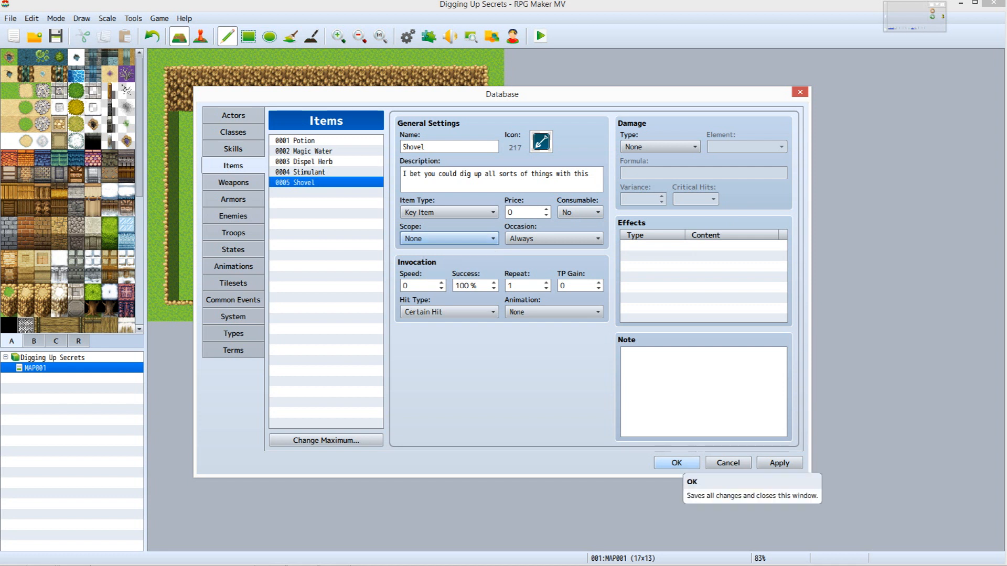
Save the database and add a quick Treasure chest event holding a Potion at tile 15,11
left_click(676, 462)
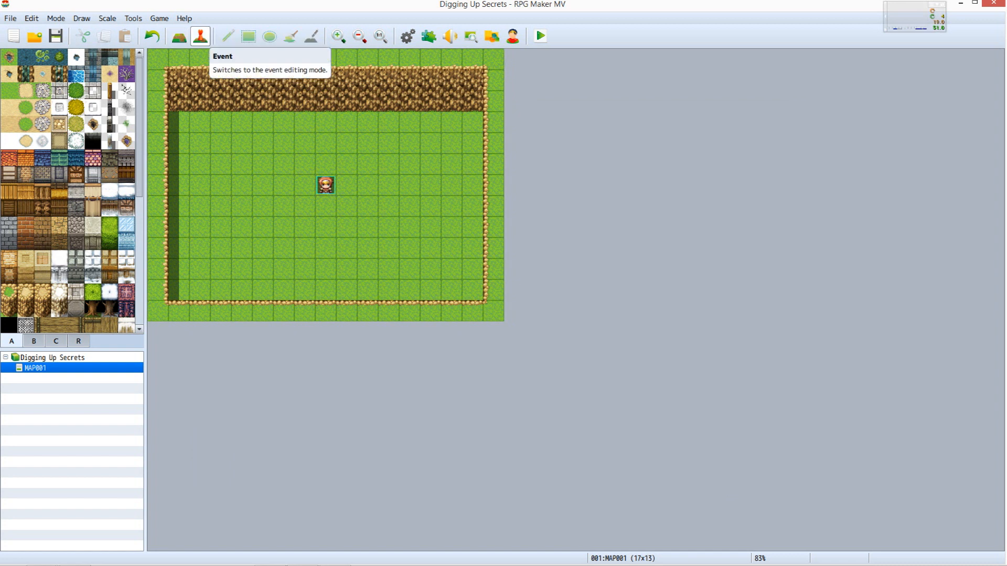
right_click(472, 289)
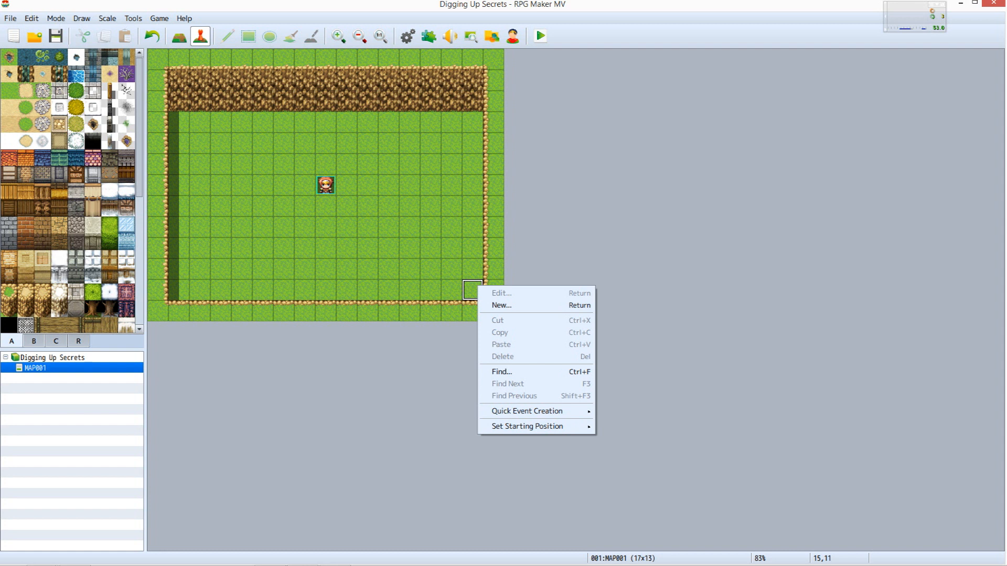
mouse_move(527, 414)
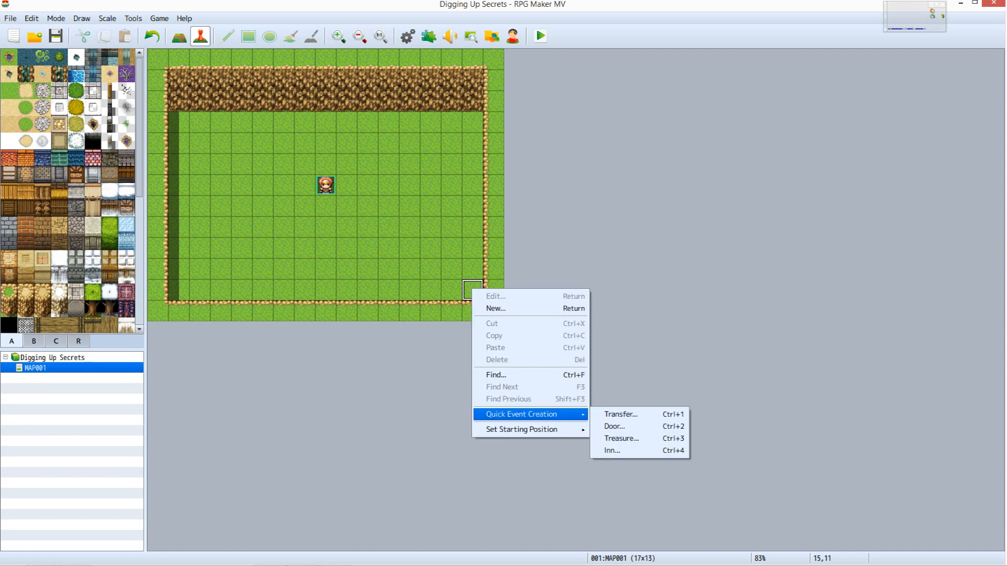
mouse_move(620, 442)
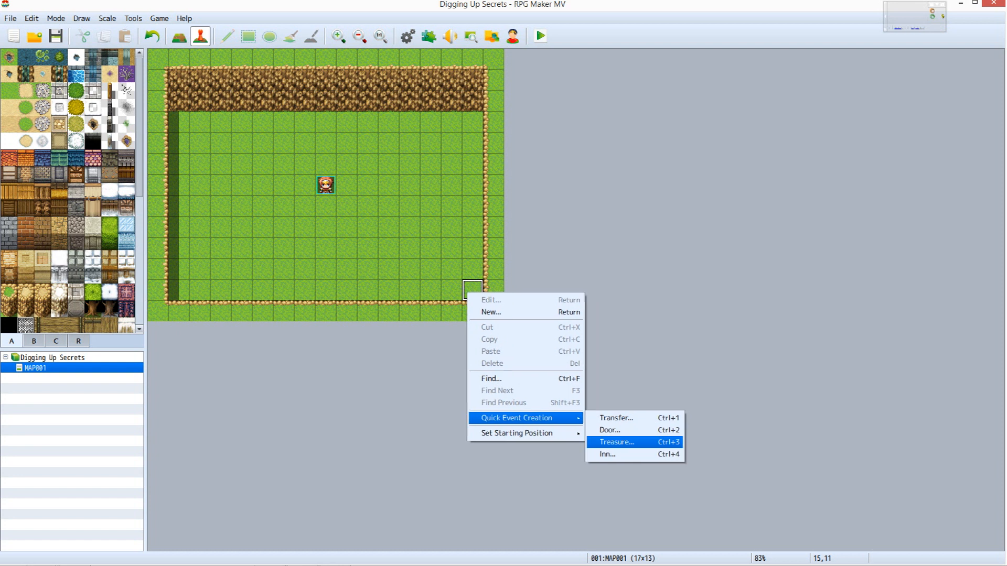
left_click(615, 442)
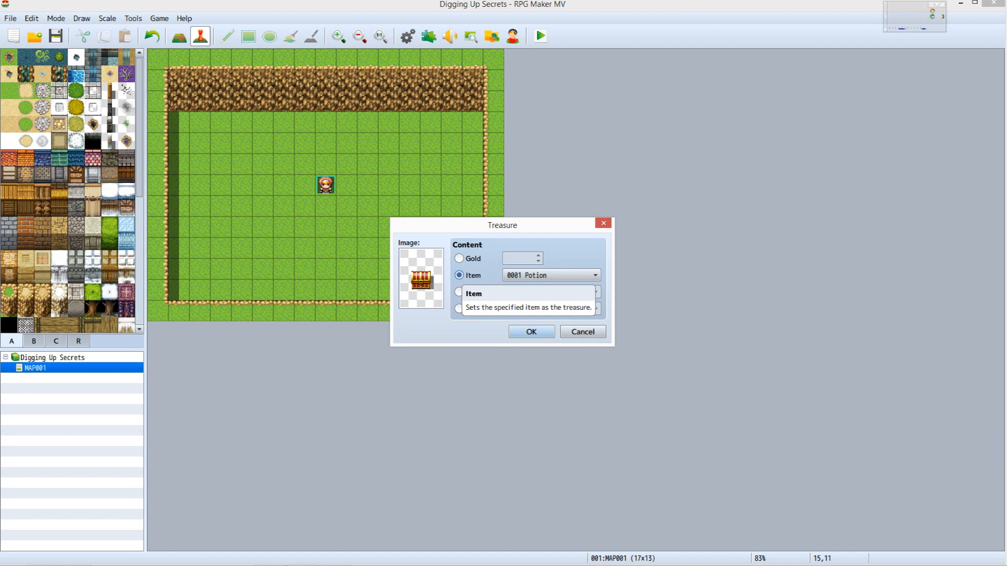
left_click(593, 275)
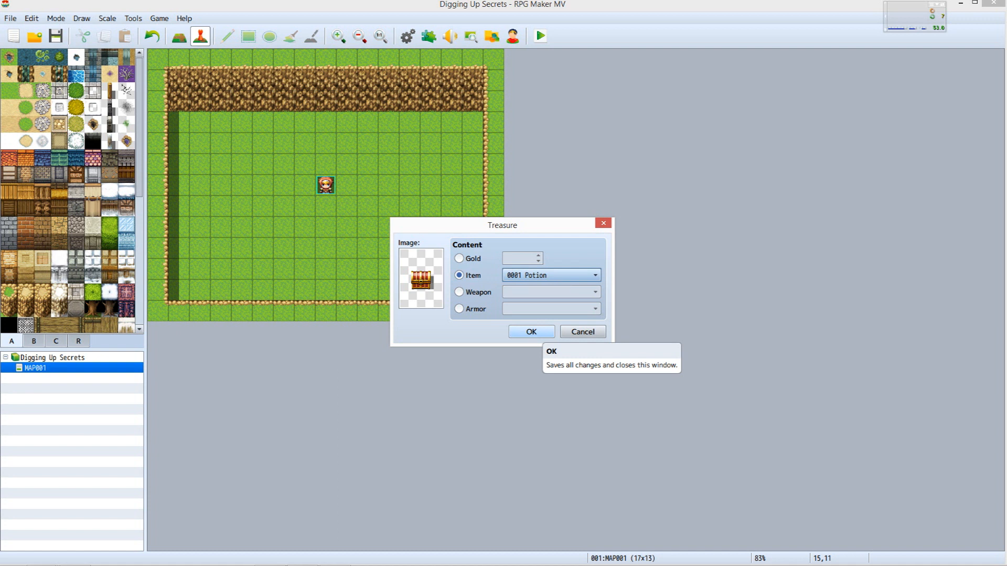
left_click(531, 332)
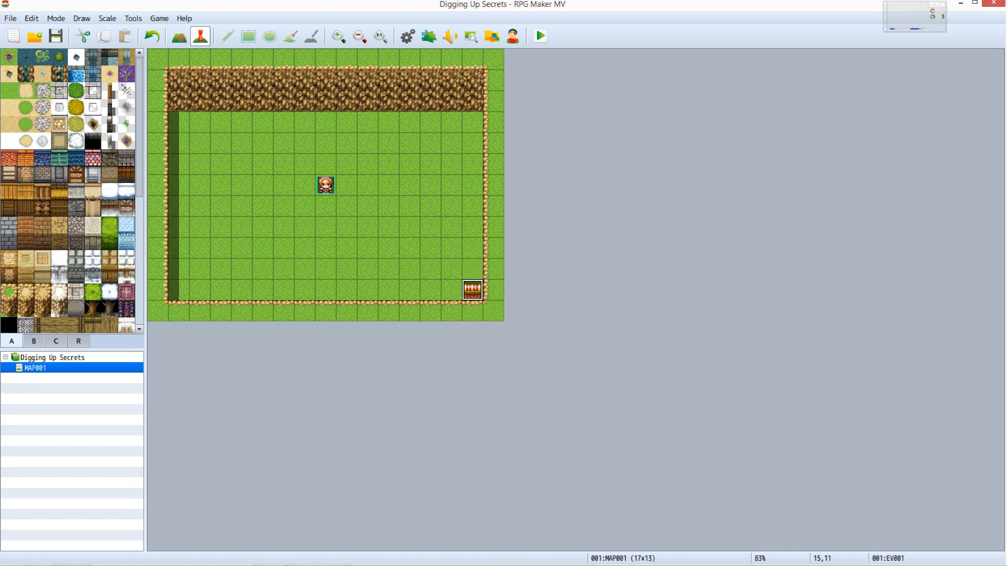
Create event EV002 on a top-left tile with two pages, page one conditioned on holding an item
right_click(199, 143)
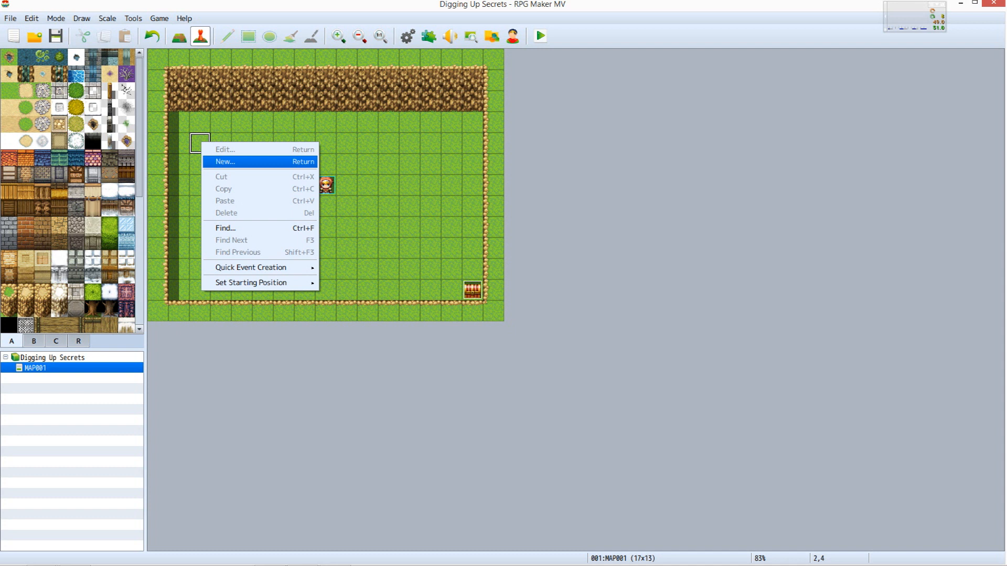
left_click(226, 161)
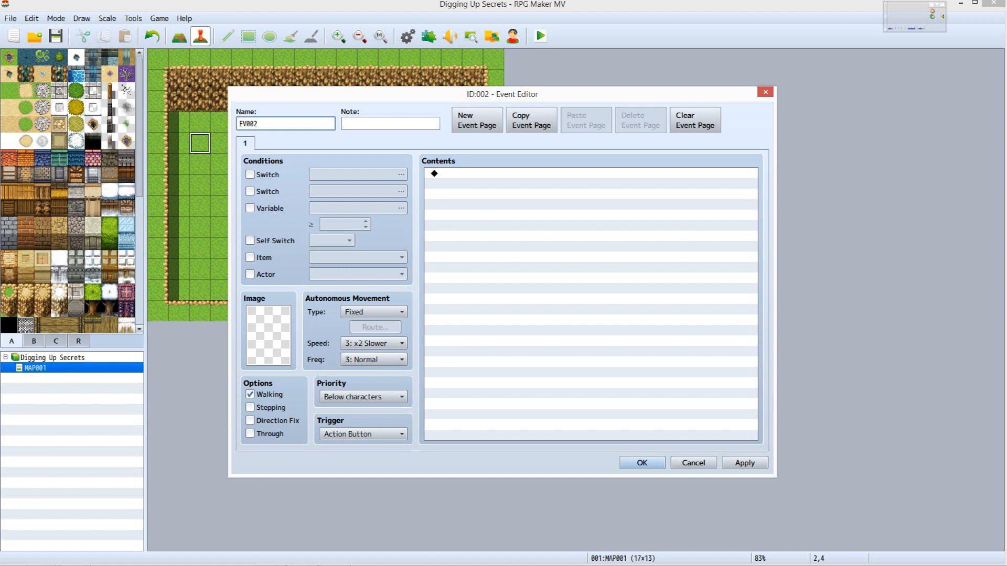
mouse_move(476, 120)
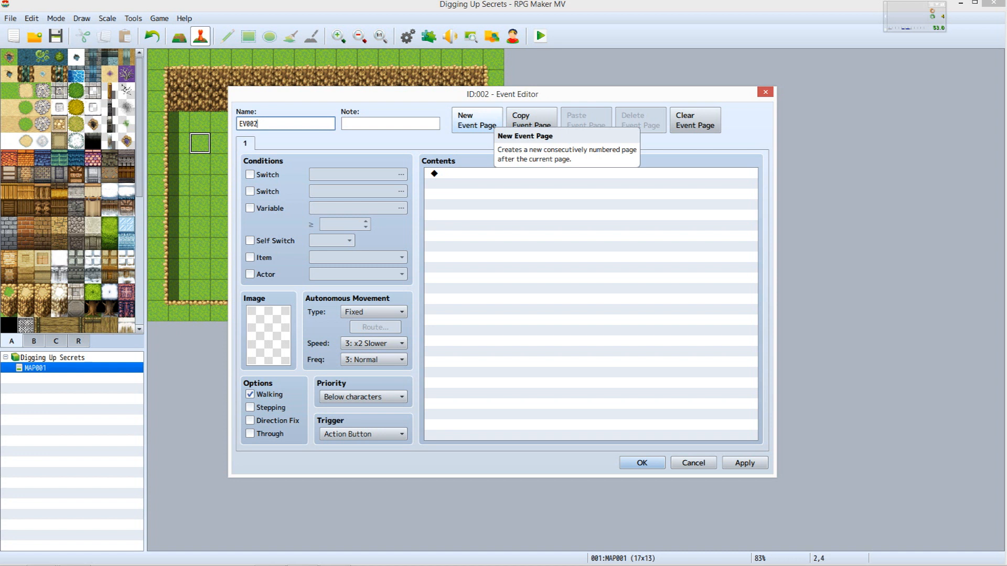
left_click(476, 119)
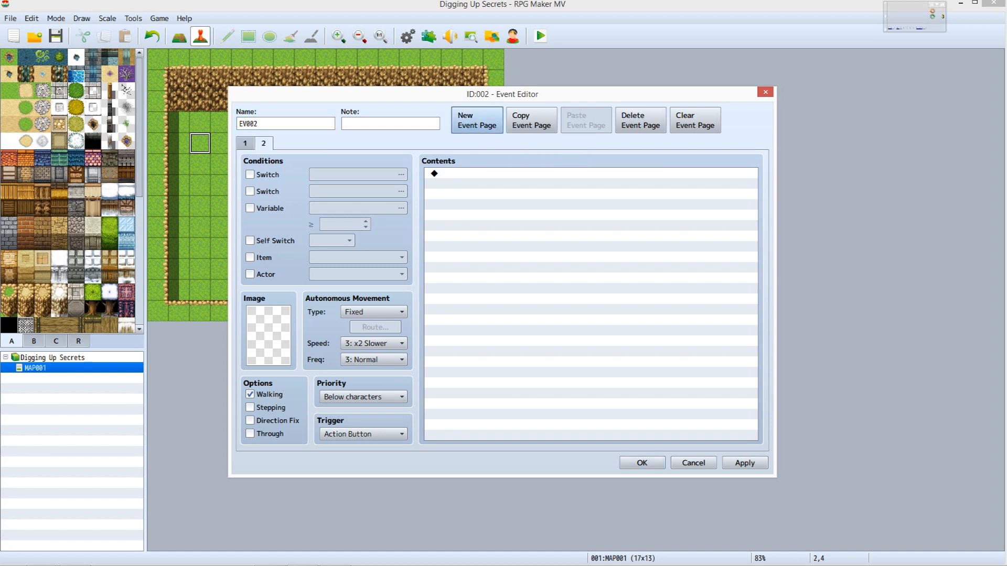
left_click(245, 143)
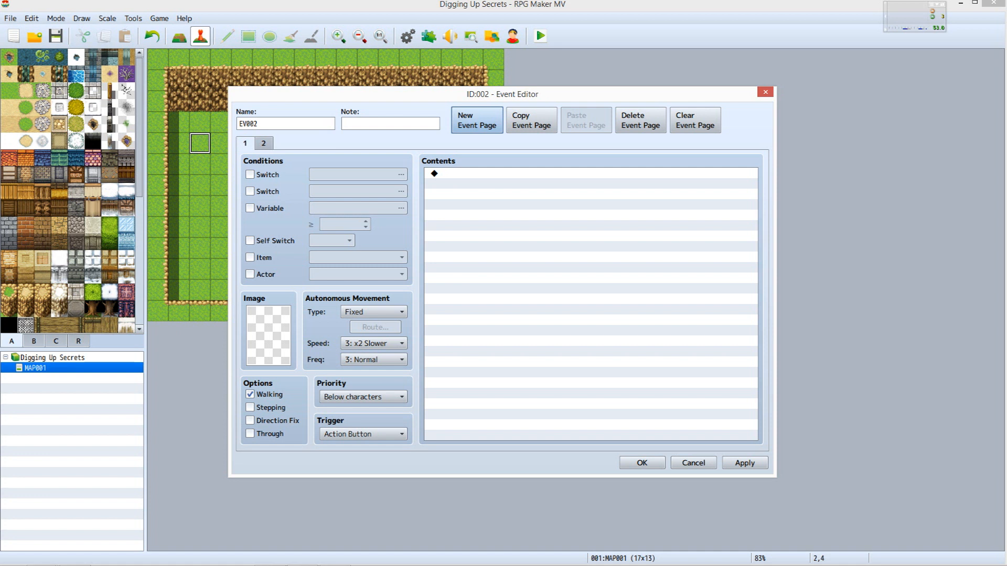
left_click(250, 258)
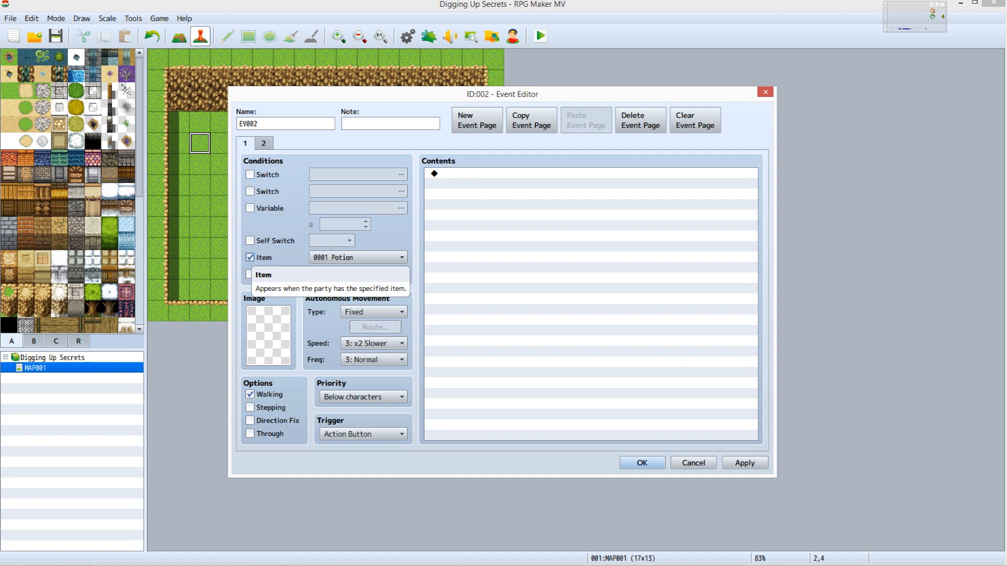
left_click(402, 258)
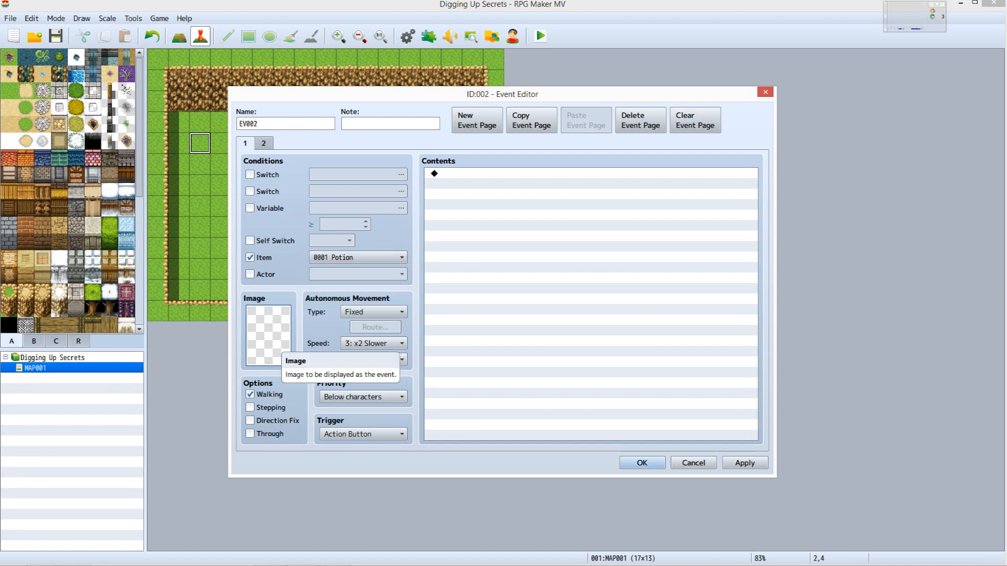
Give the event a small rock-pile image from Tileset B and require the Shovel item
left_click(269, 334)
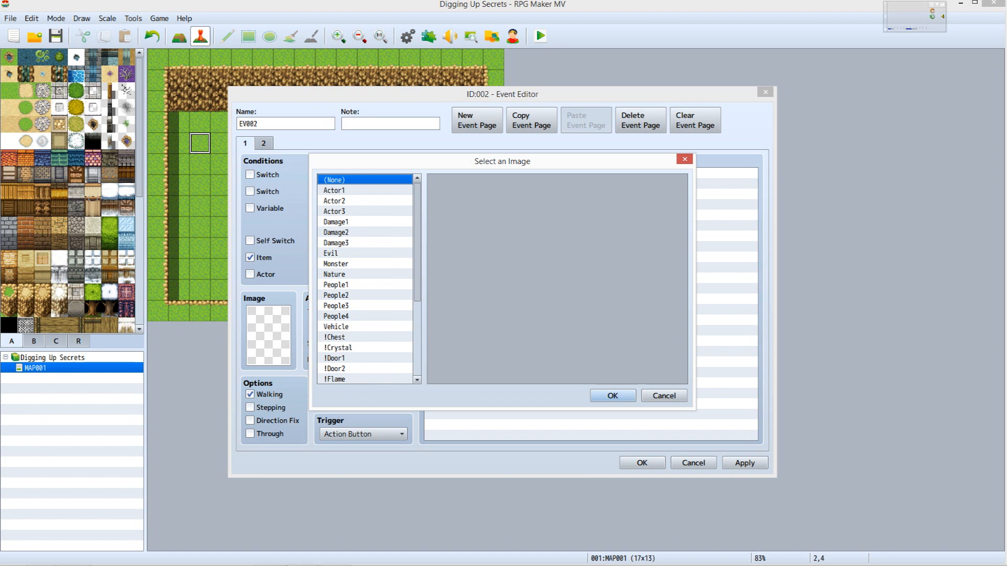
left_click(743, 463)
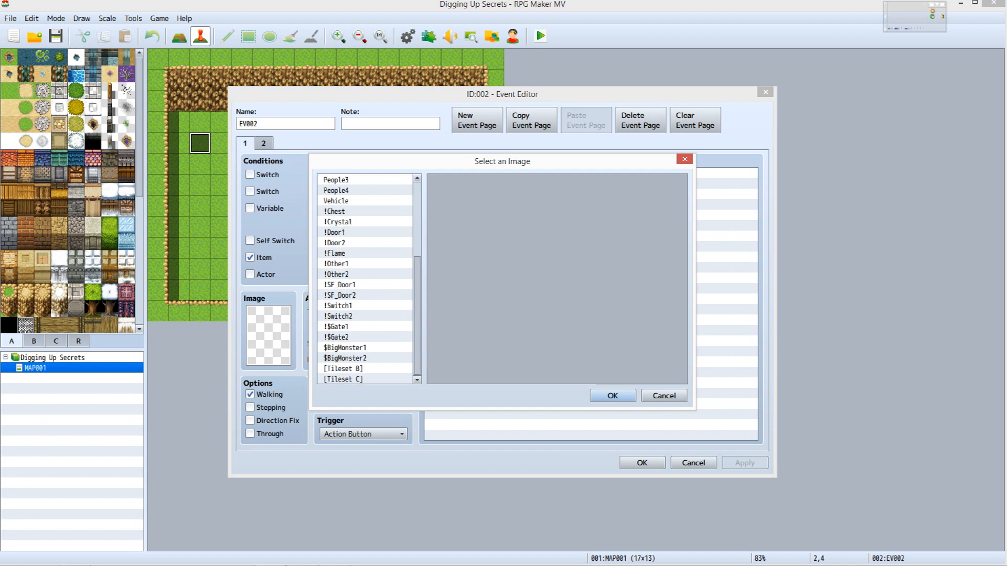
left_click(344, 369)
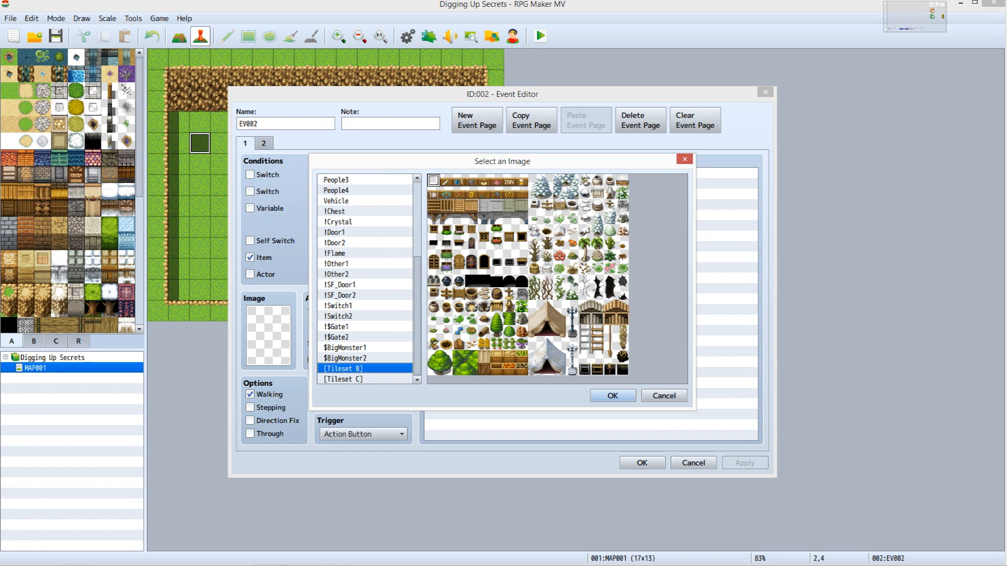
left_click(471, 345)
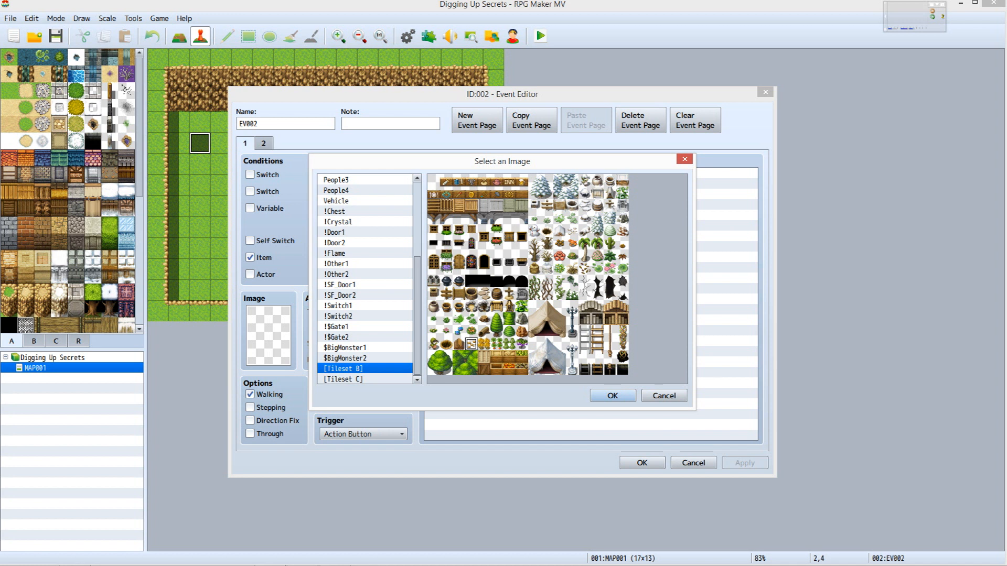
mouse_move(610, 395)
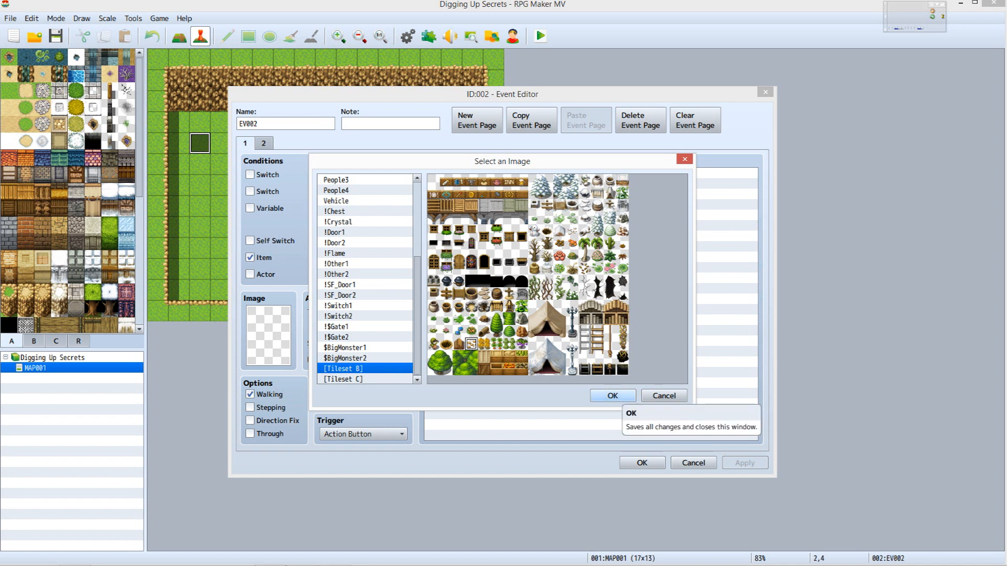
left_click(612, 395)
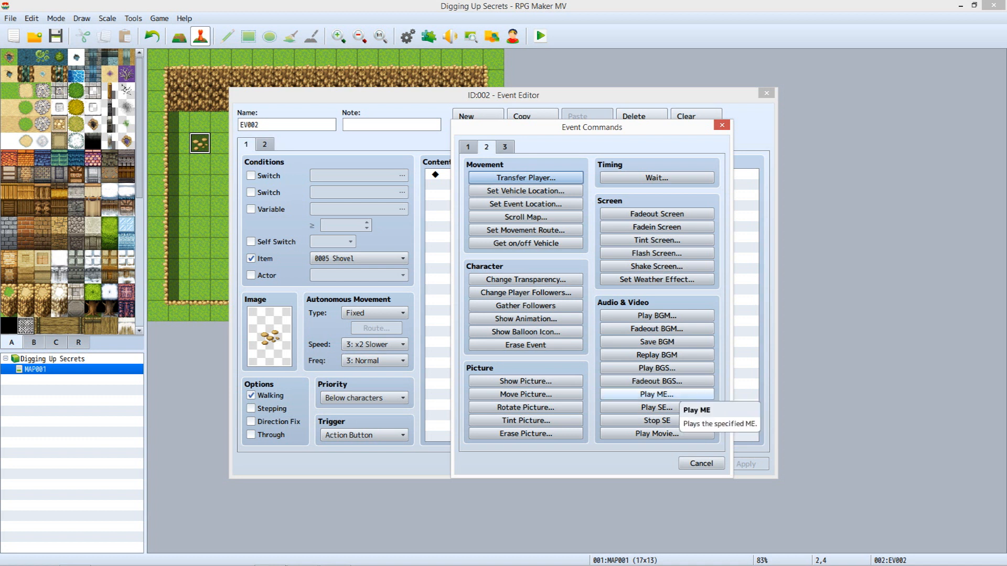
Add a Play ME command with the Mystery music effect as the event's first command
left_click(656, 395)
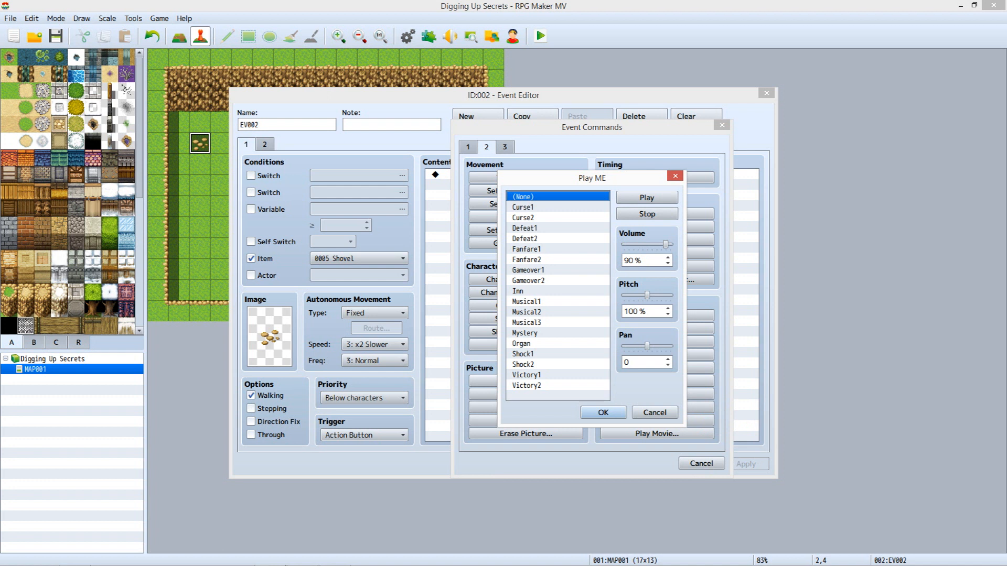
left_click(525, 334)
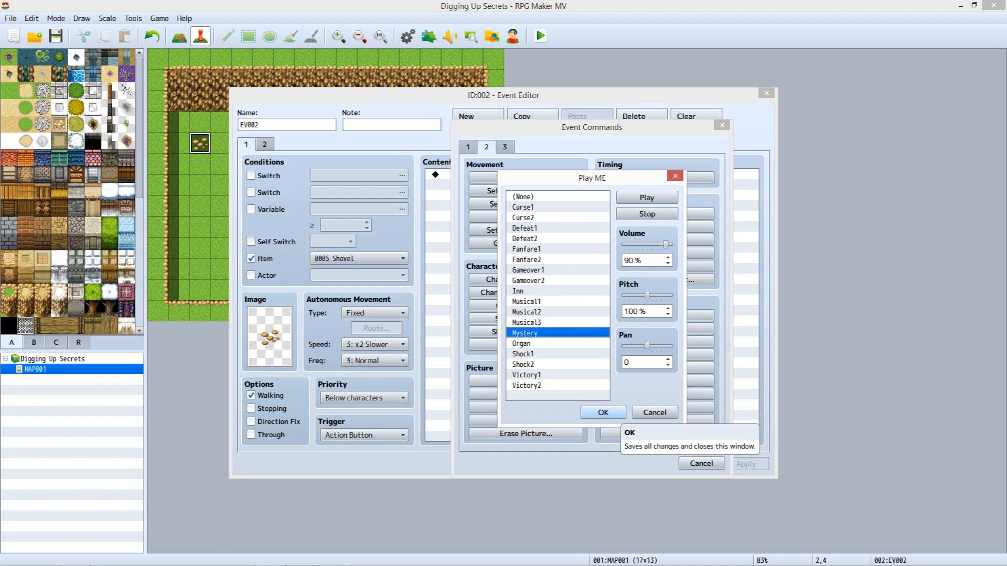
left_click(602, 412)
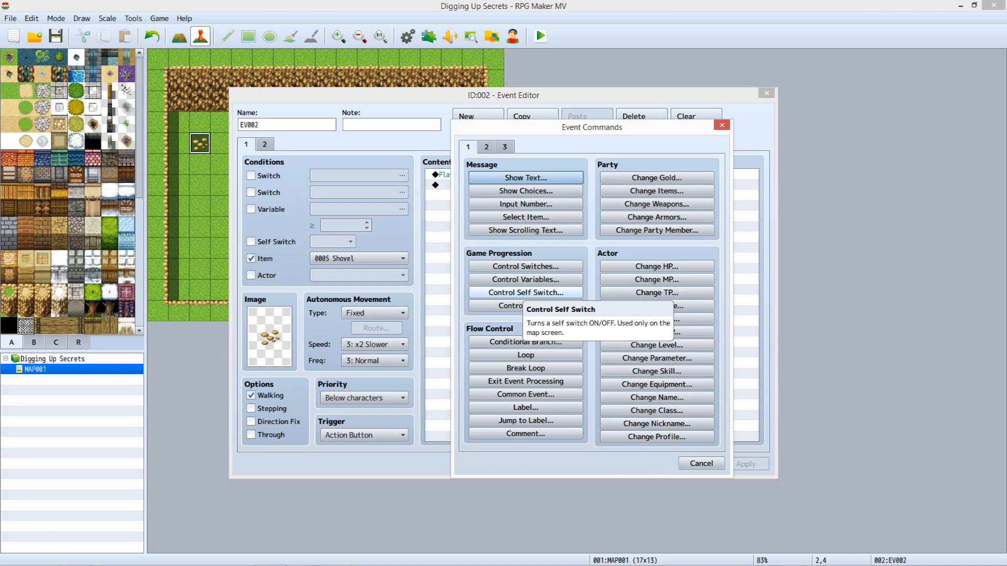
Add a Control Self Switch command turning self switch A ON
left_click(524, 292)
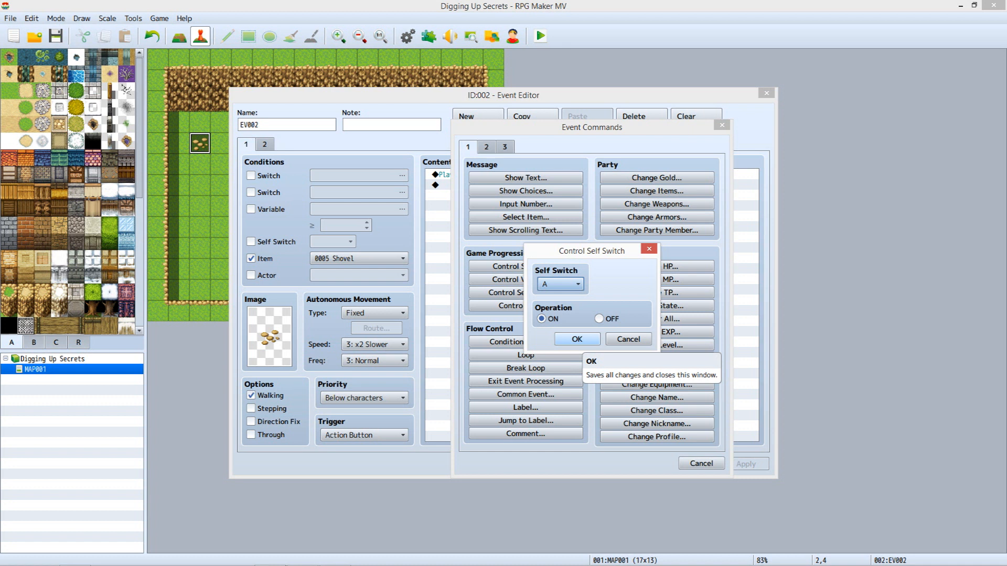
left_click(575, 339)
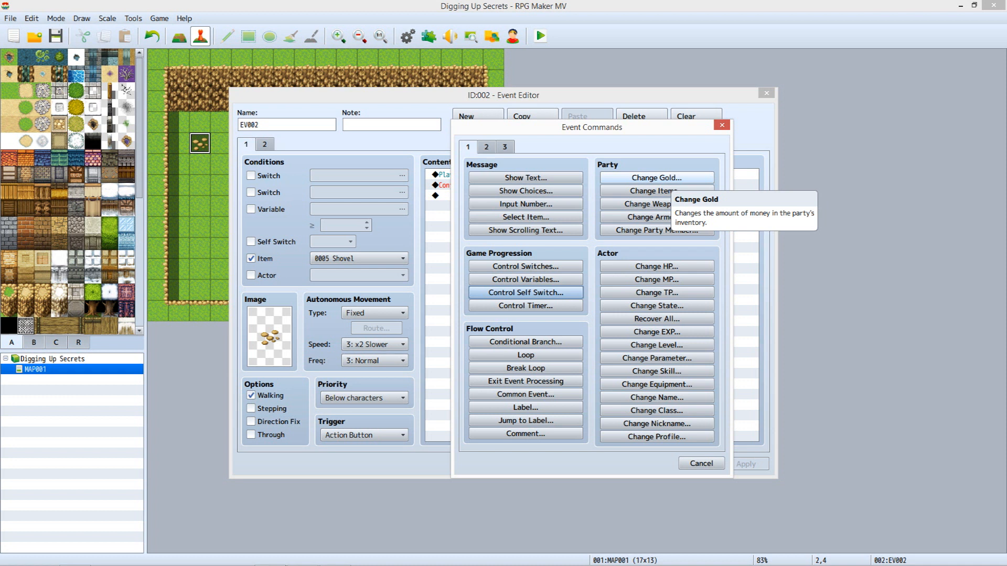
Add a Change Gold command increasing gold by a constant 100
left_click(655, 178)
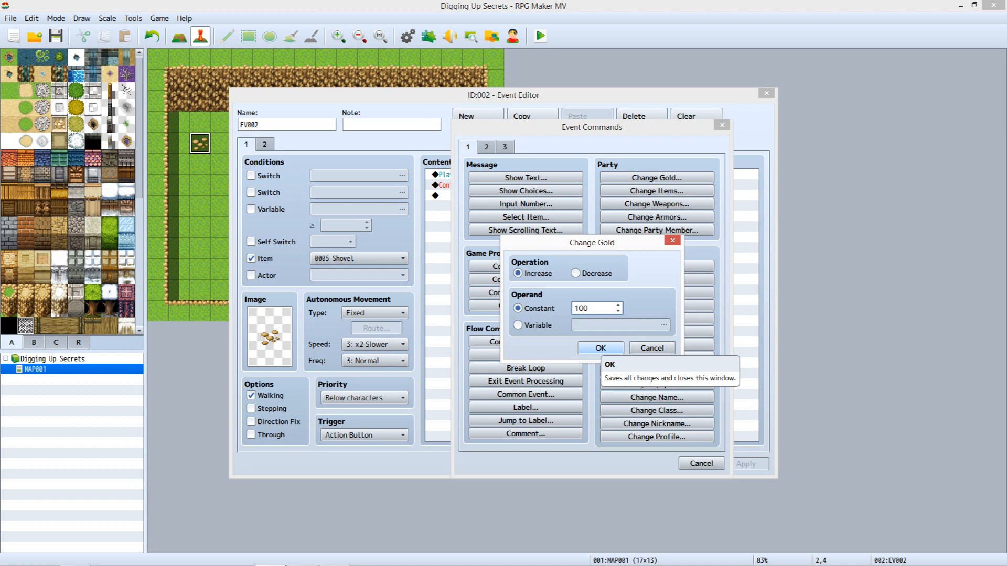
left_click(599, 347)
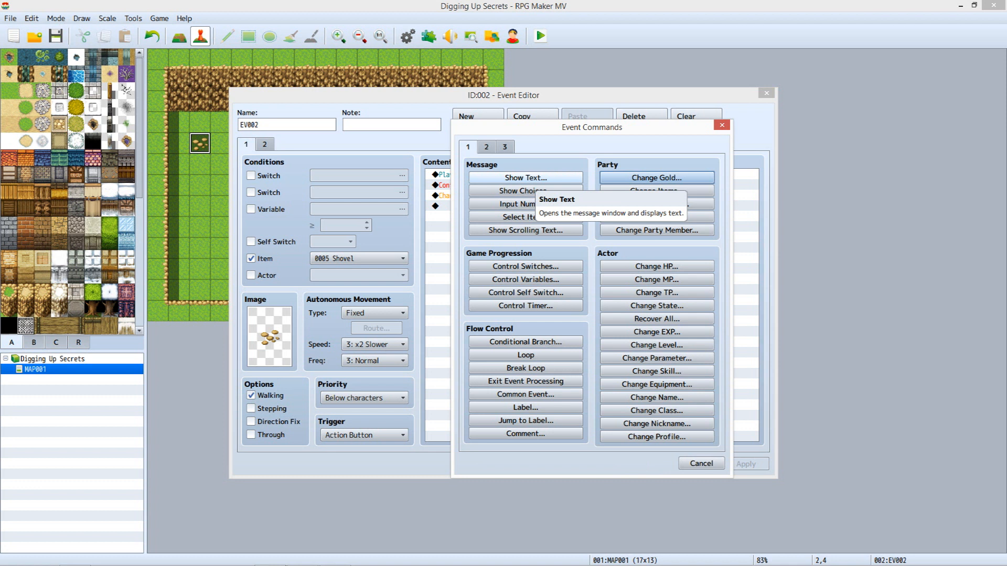
Add a Show Text message: 'You dug up a rotting leather bag containing 100 gold!'
left_click(525, 178)
type("You dug up a rotting leather bag containing 100 gold!")
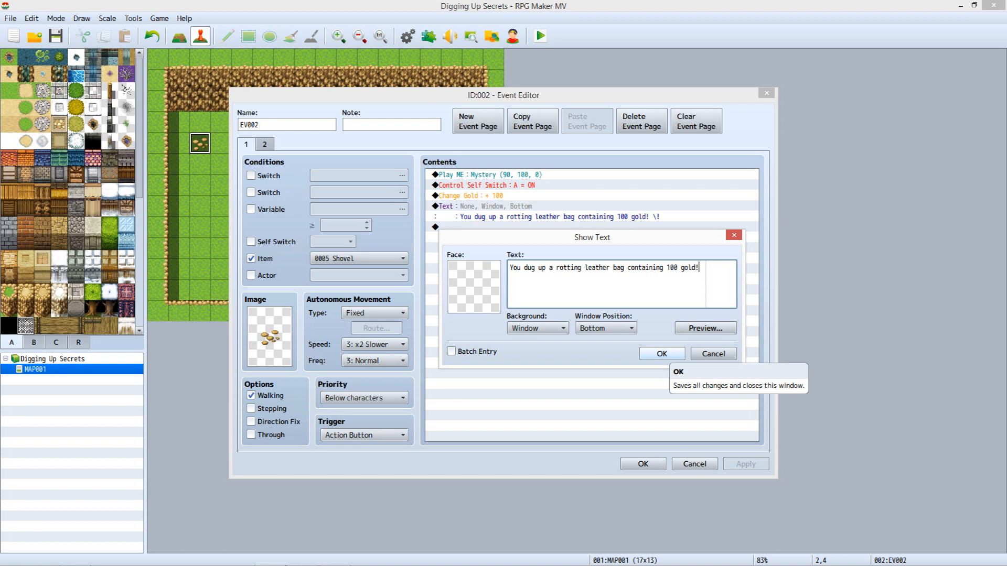
left_click(661, 354)
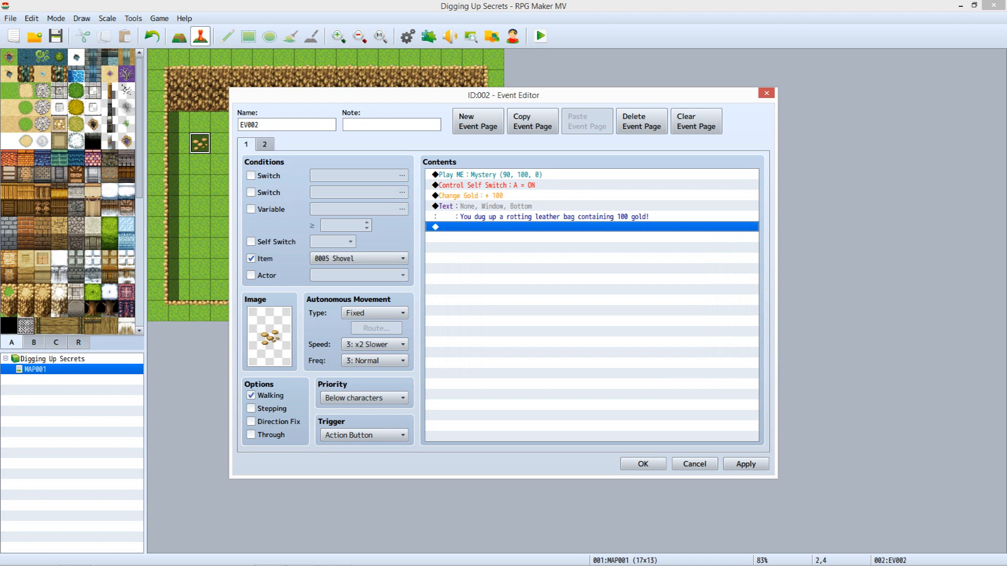
Give page 2 a Self Switch A condition, a hole graphic with Through, and confirm the event
left_click(263, 143)
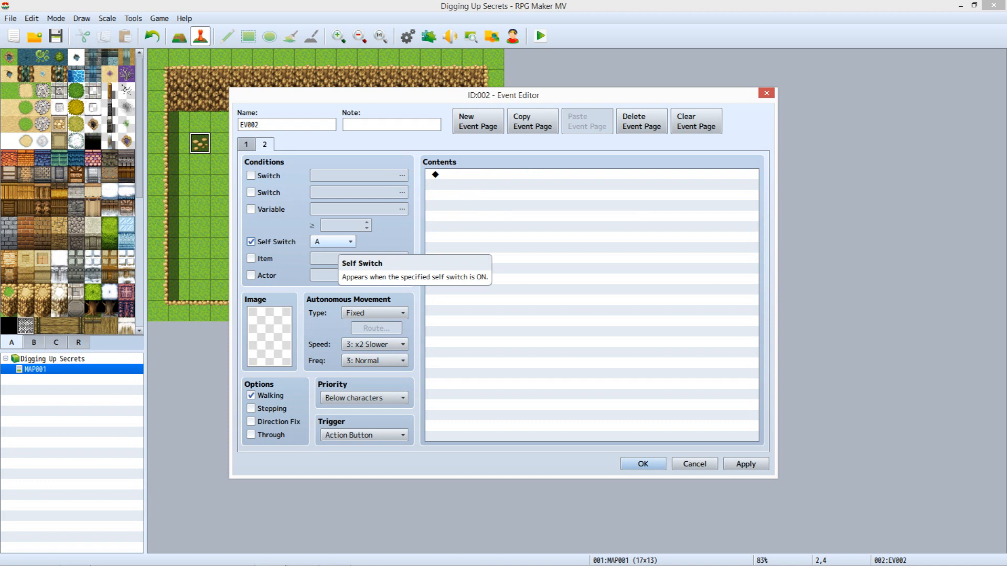
mouse_move(270, 334)
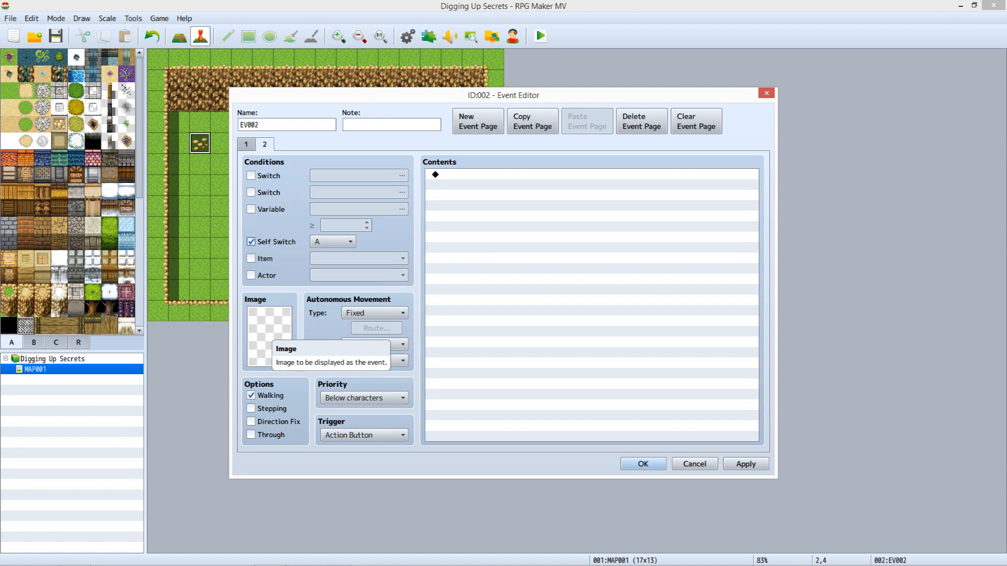
left_click(269, 333)
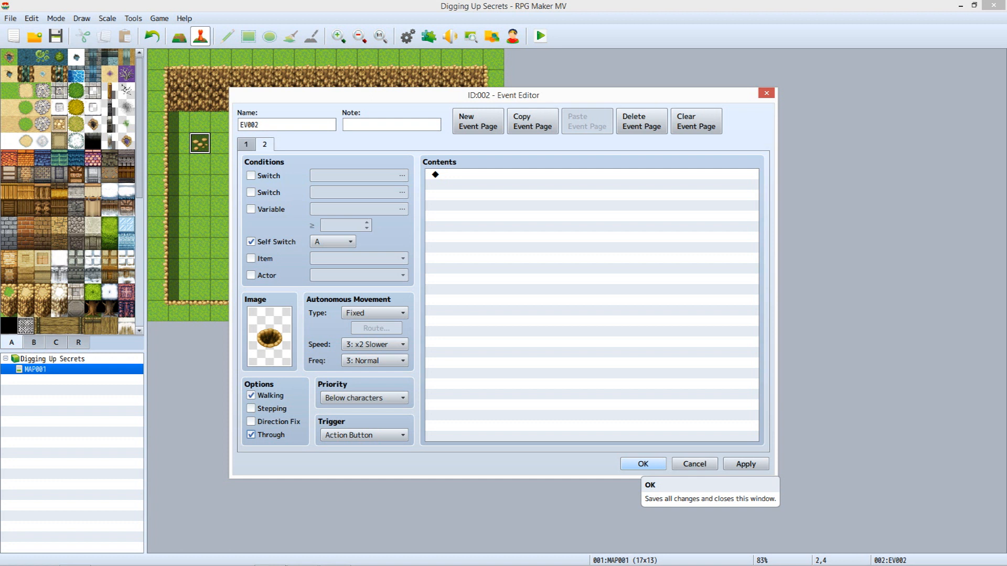
left_click(642, 464)
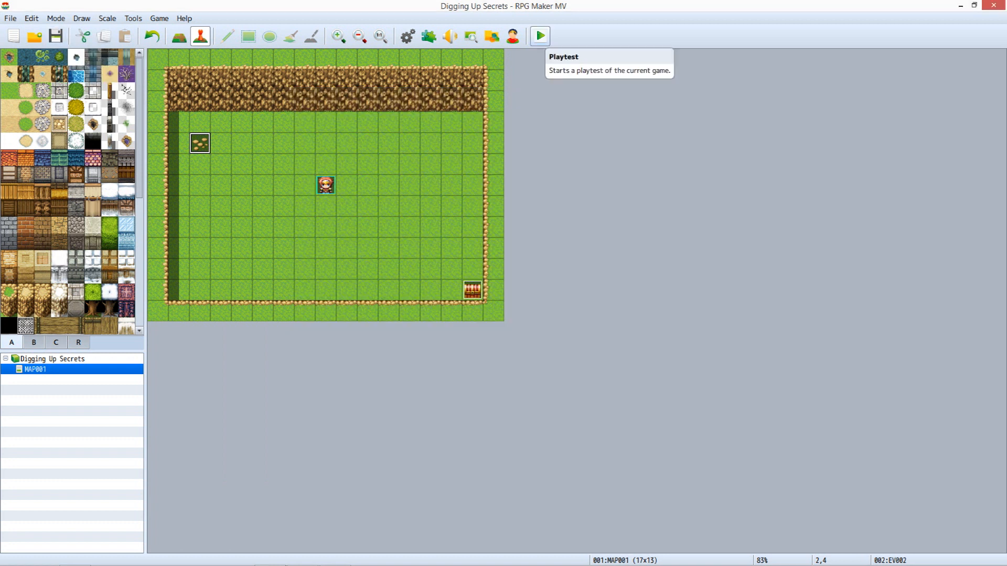
Launch a playtest to try the dig spot in-game
left_click(538, 36)
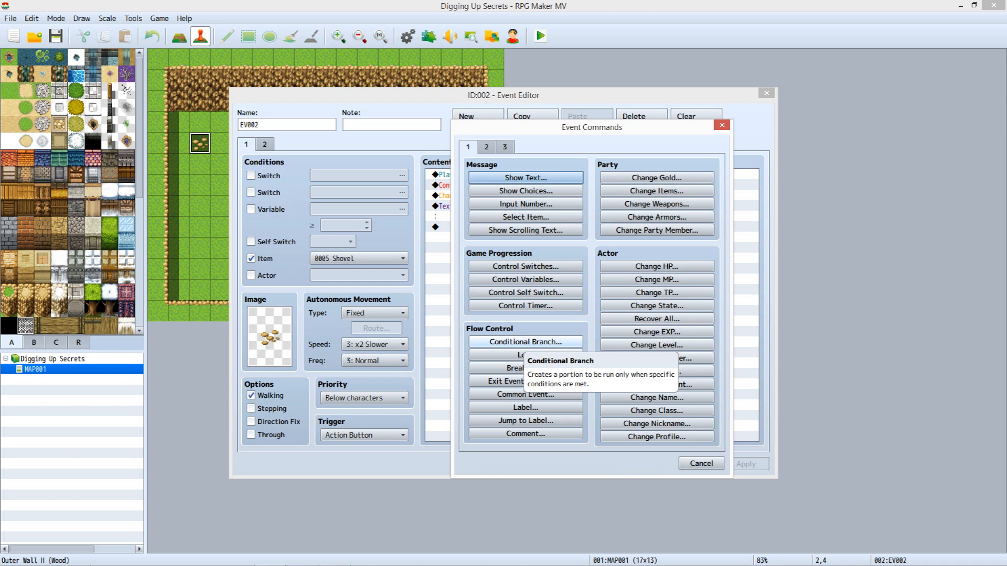
Wrap the dig commands in an 'If party has 0005 Shovel' branch and launch a playtest
left_click(524, 342)
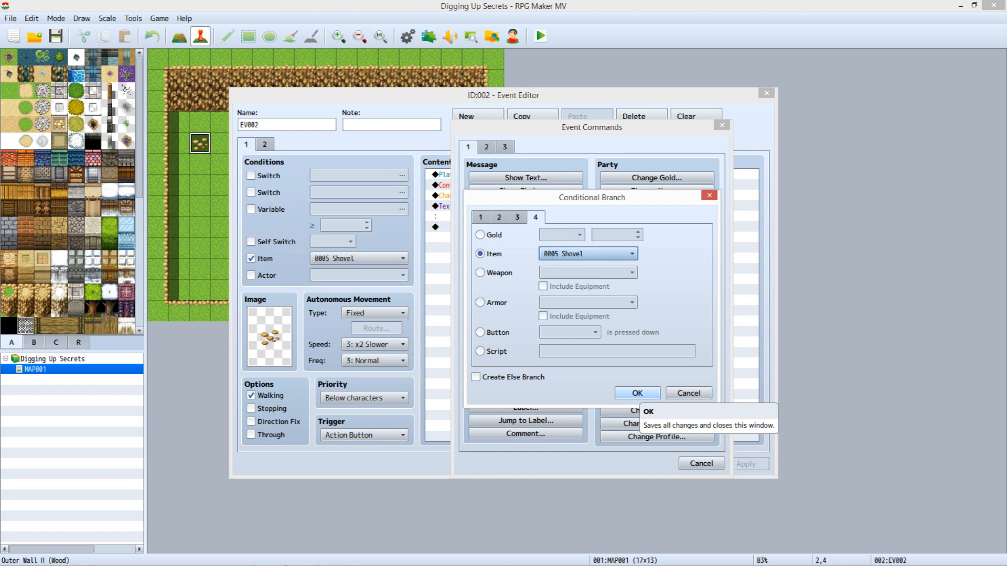
left_click(635, 393)
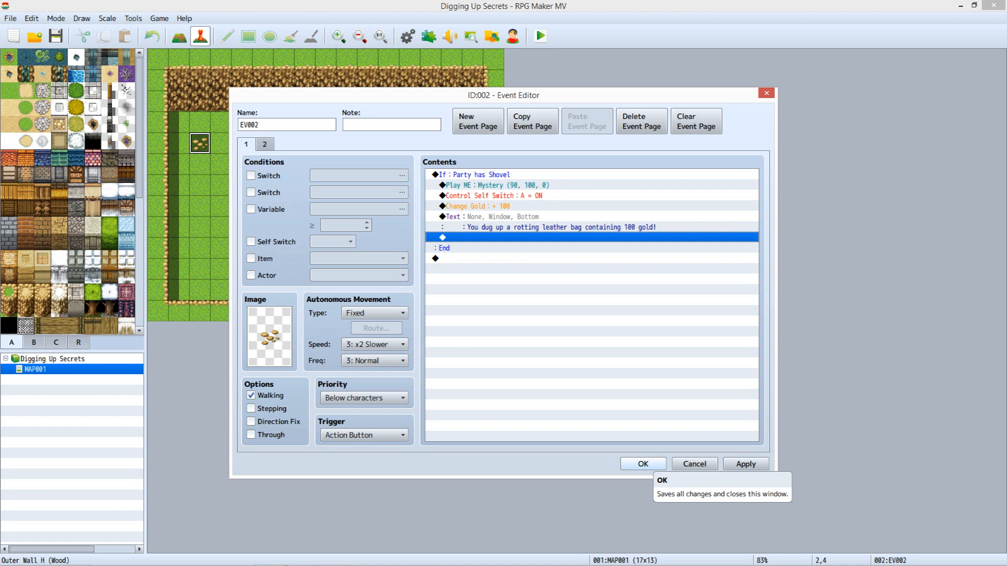
left_click(538, 35)
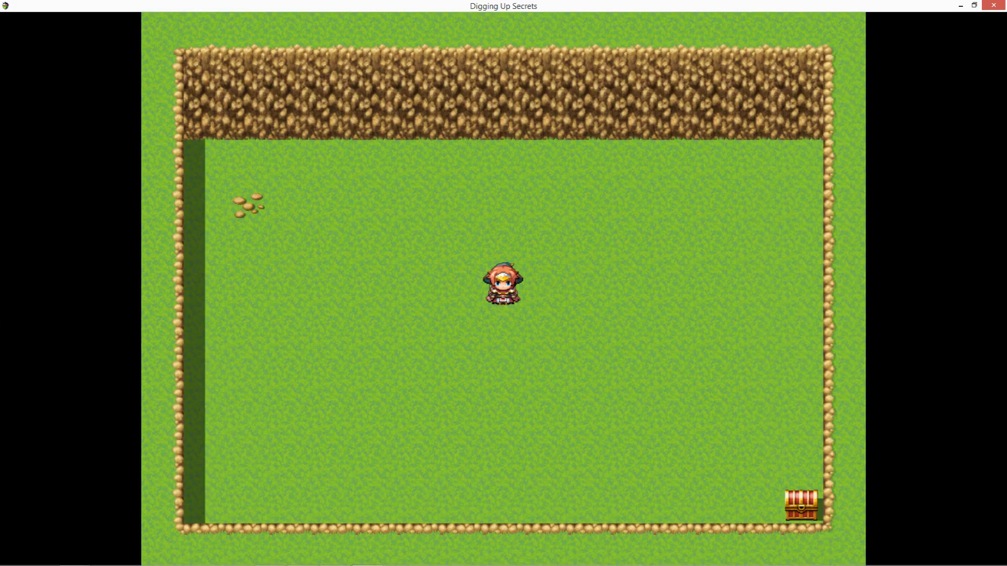